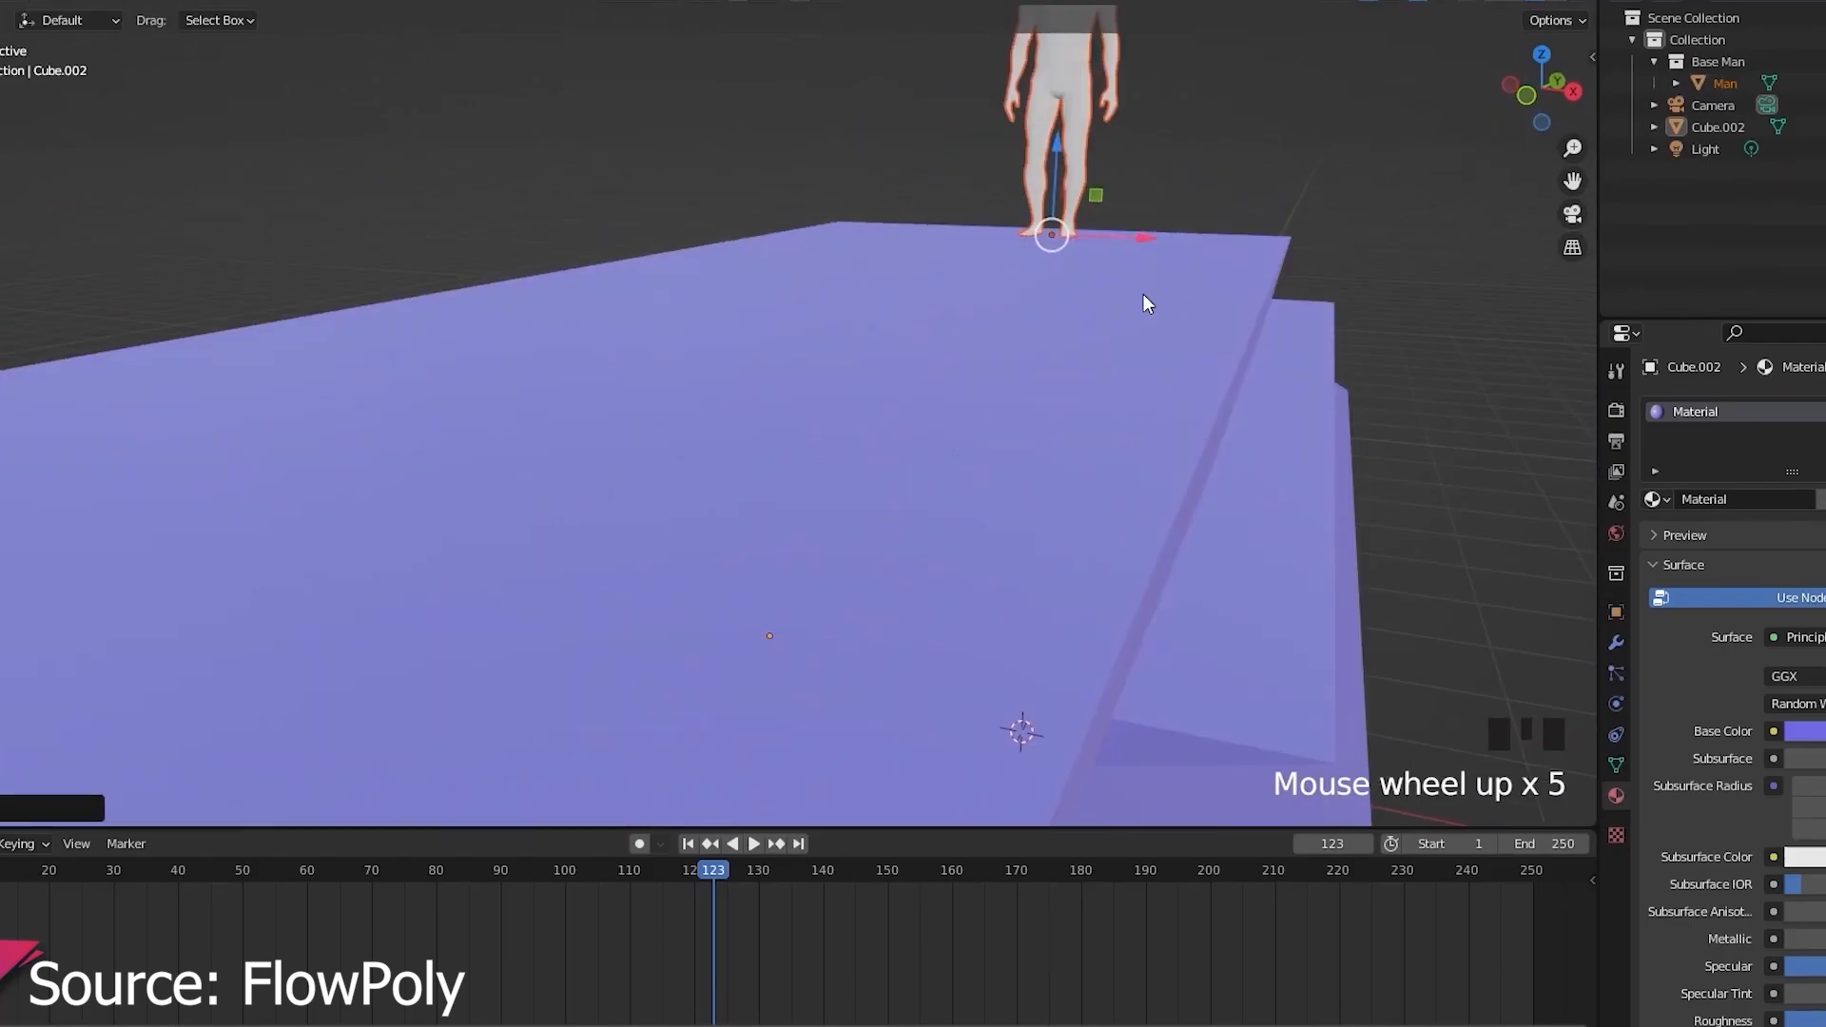
Zoom the viewport in on the purple ground plane and the standing figure
scroll(down, 3)
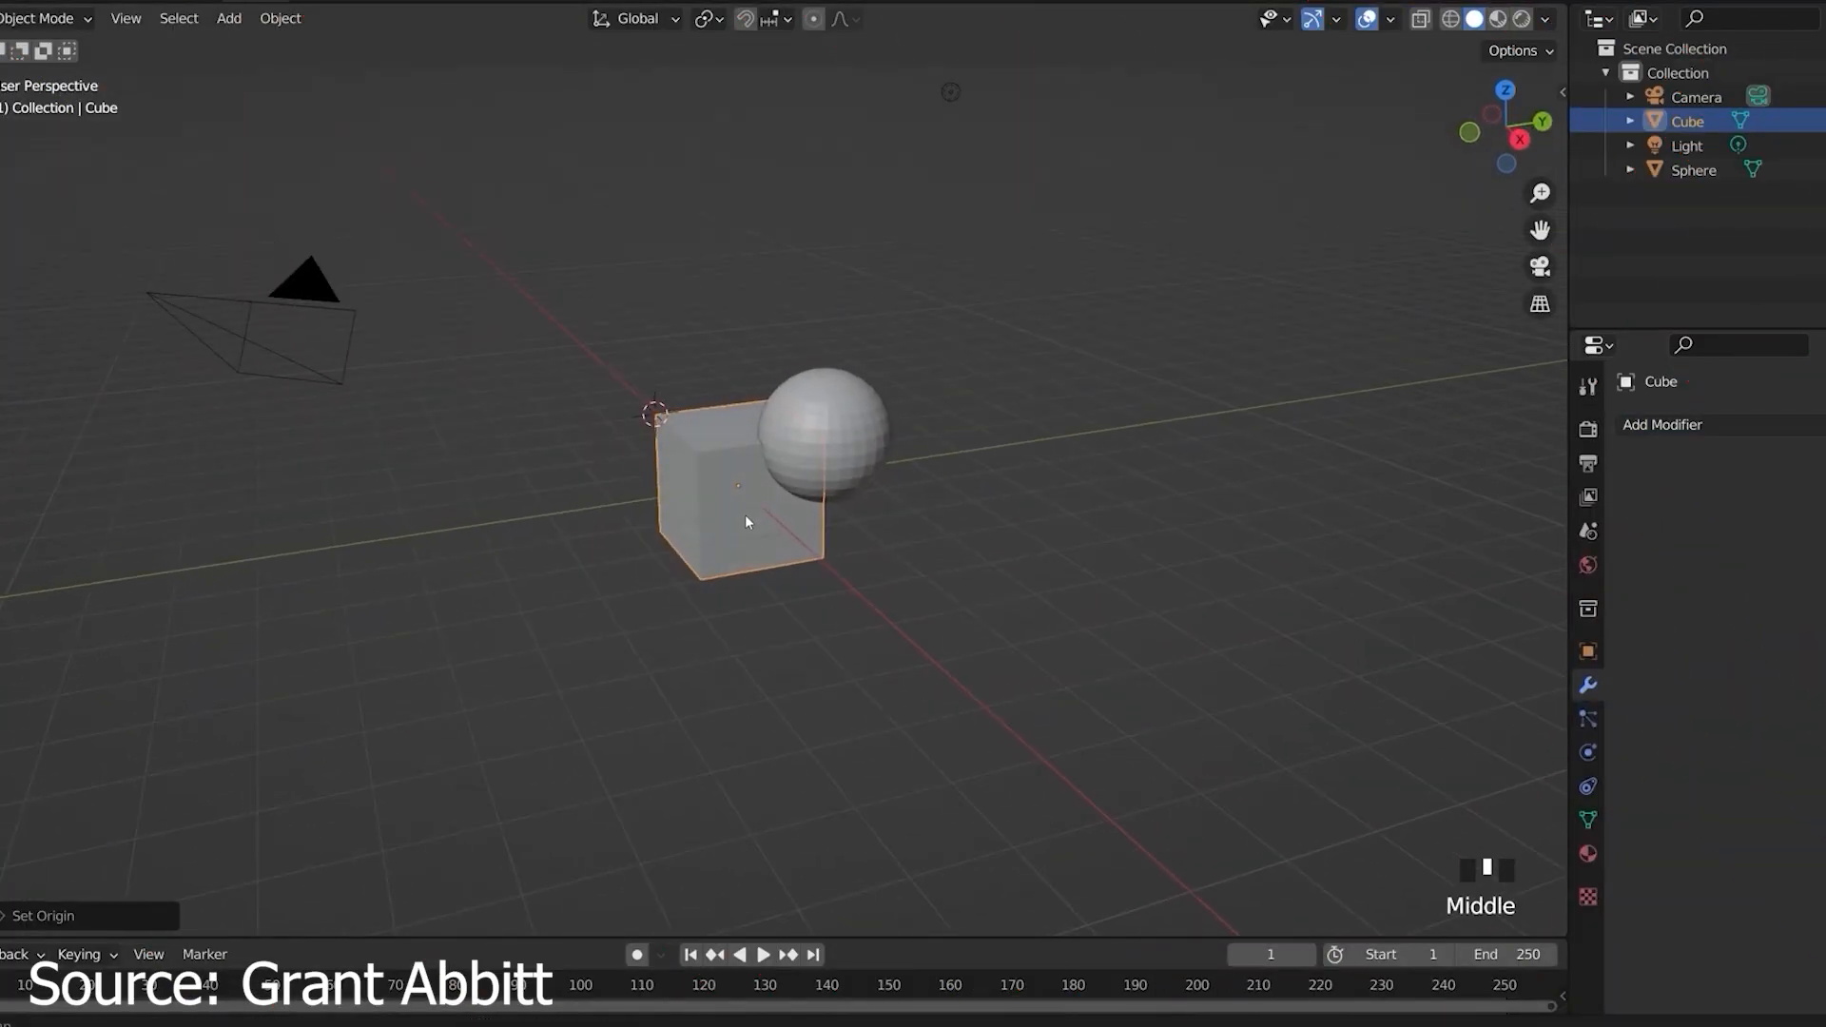
Select the sphere, enter Sculpt Mode and show its voxel remesh settings (0.1 m voxel size, adaptivity)
click(827, 437)
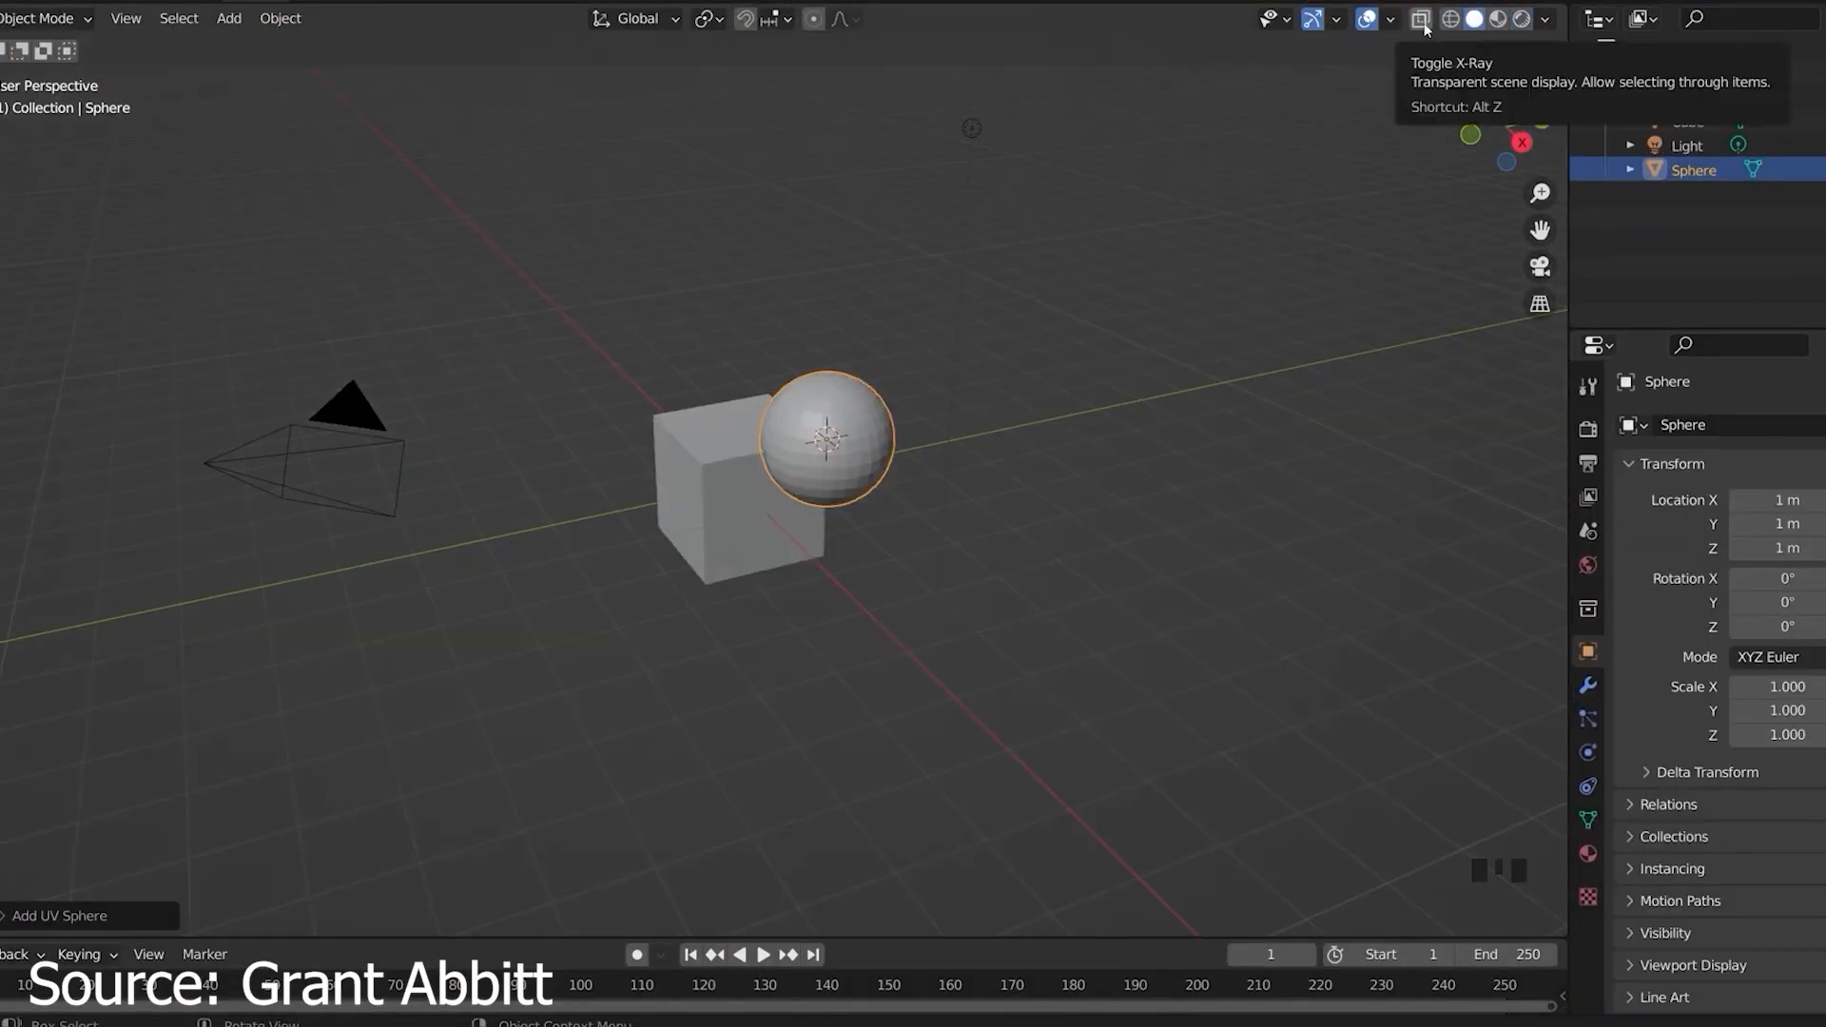
click(46, 17)
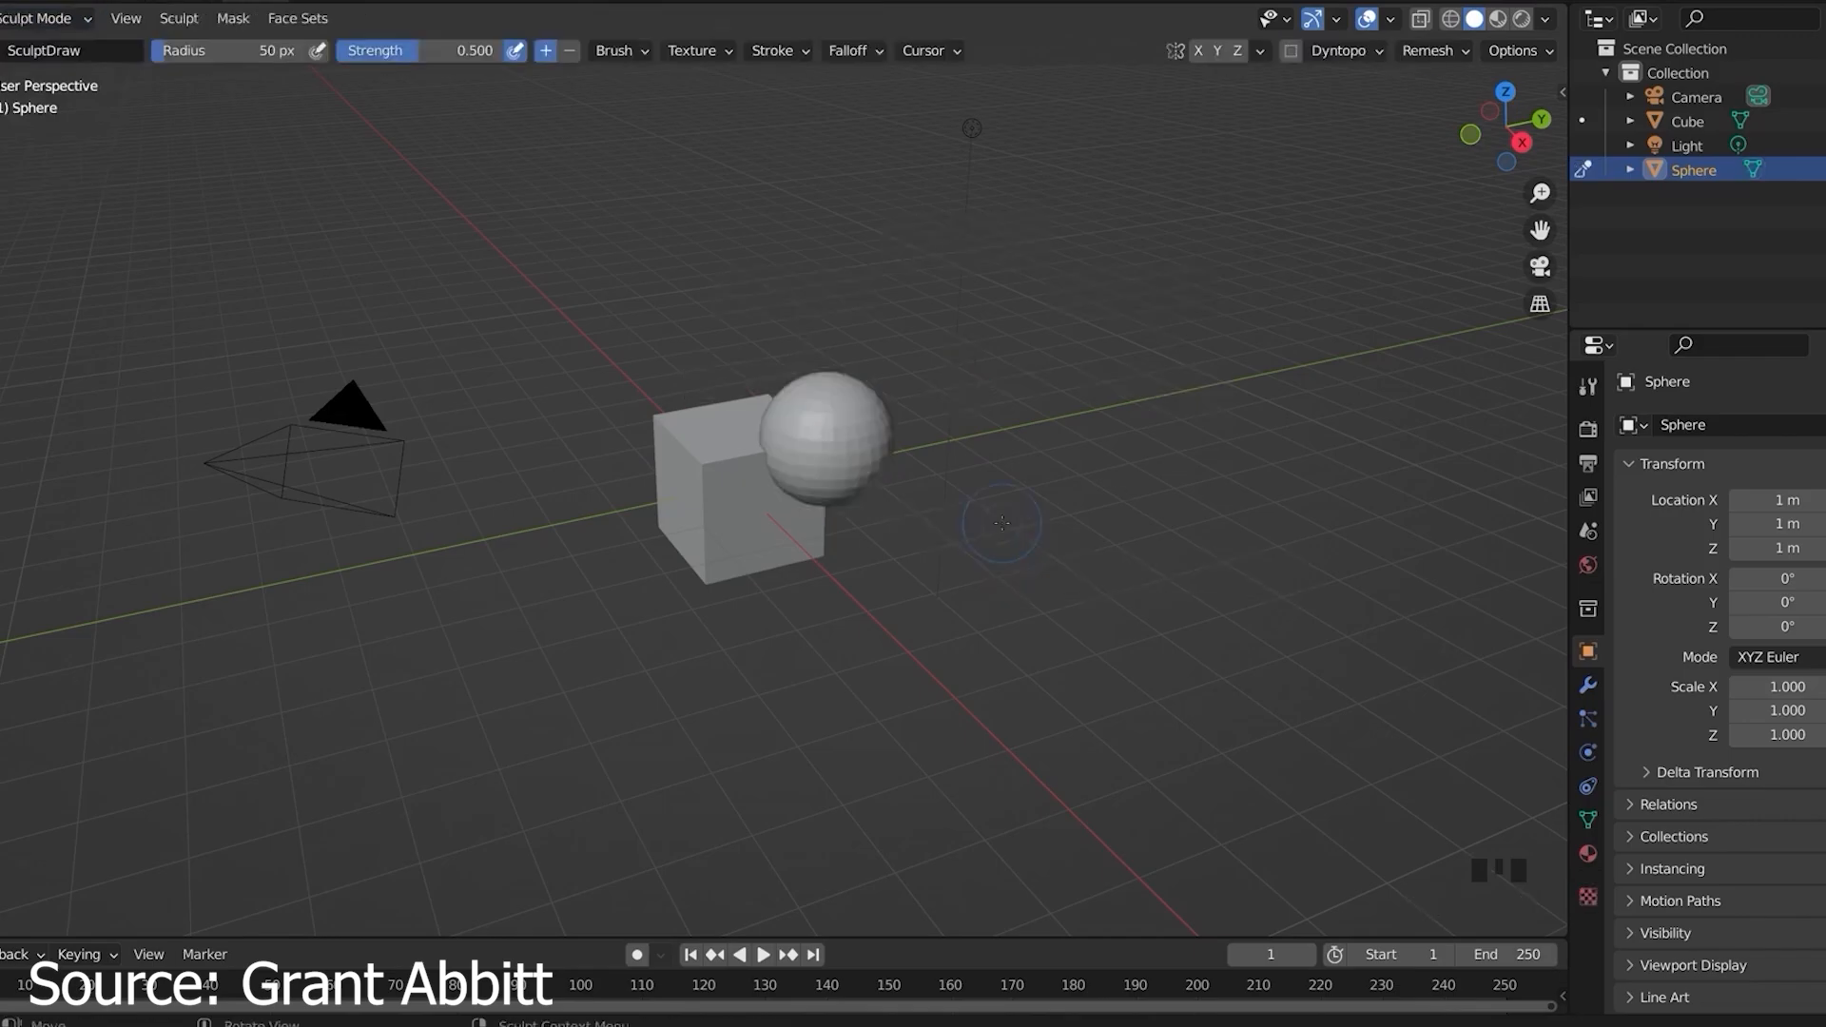
click(1434, 50)
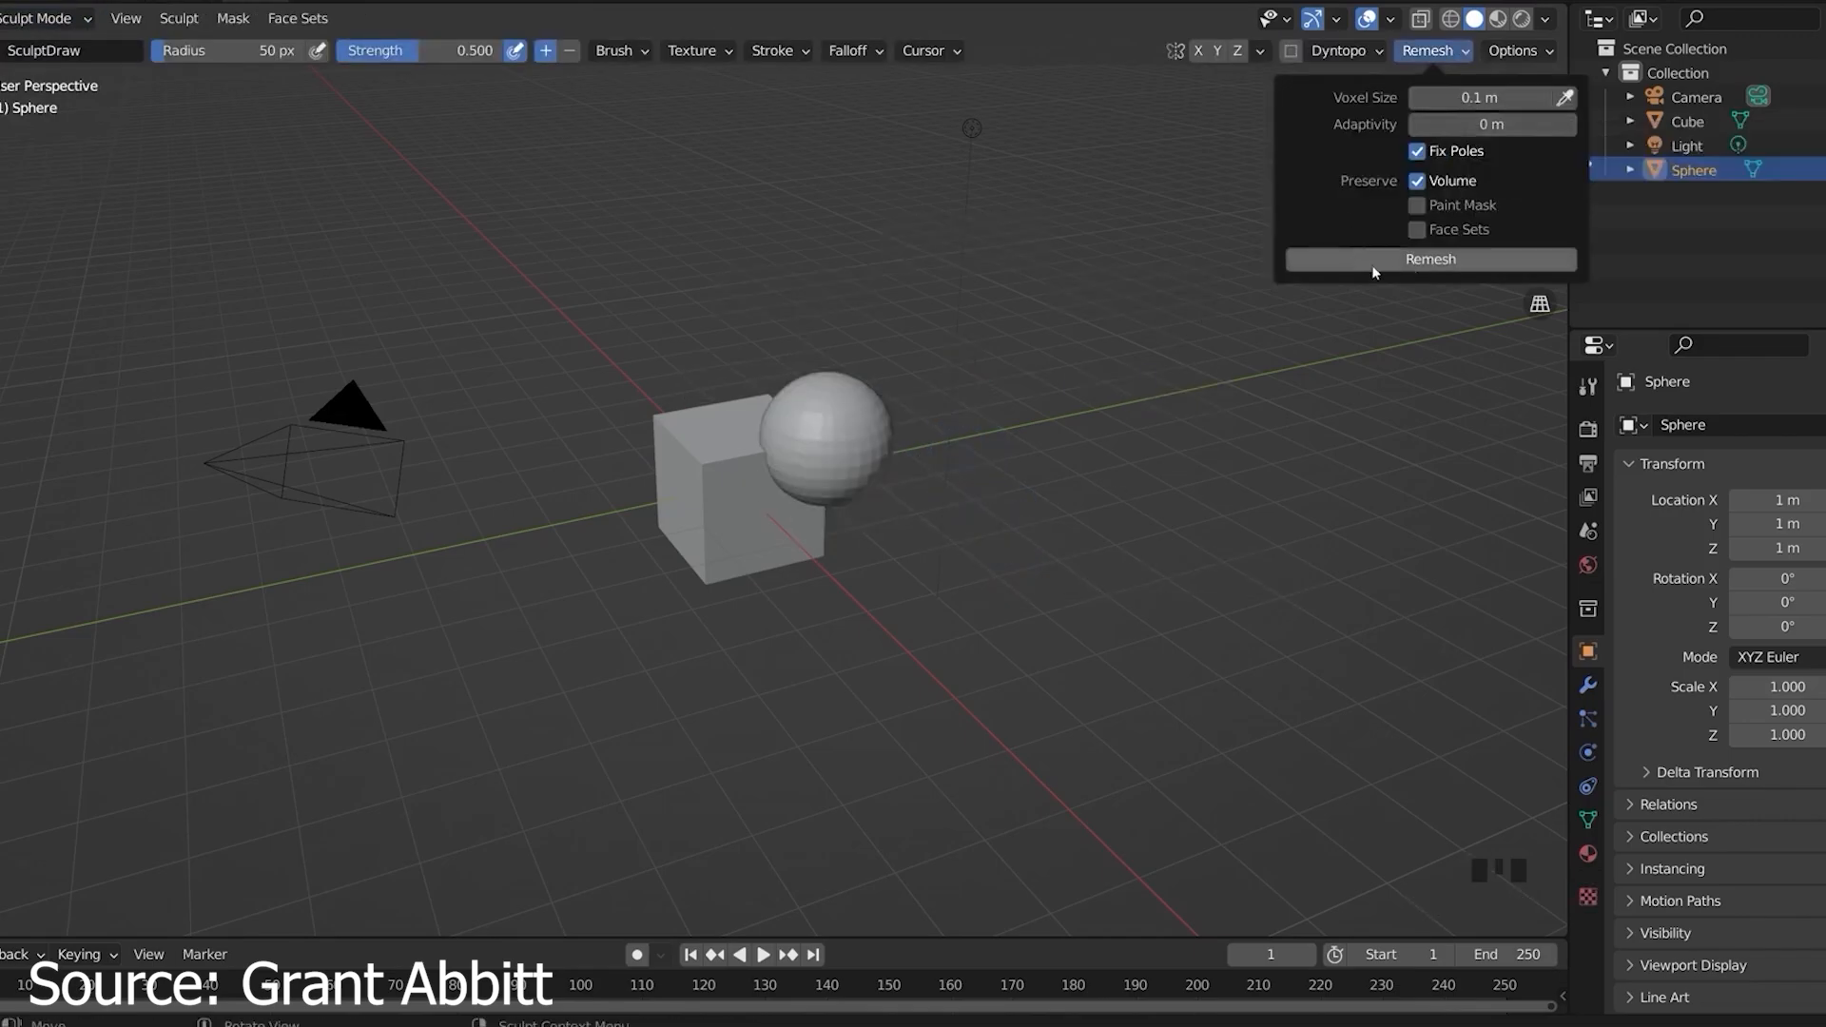